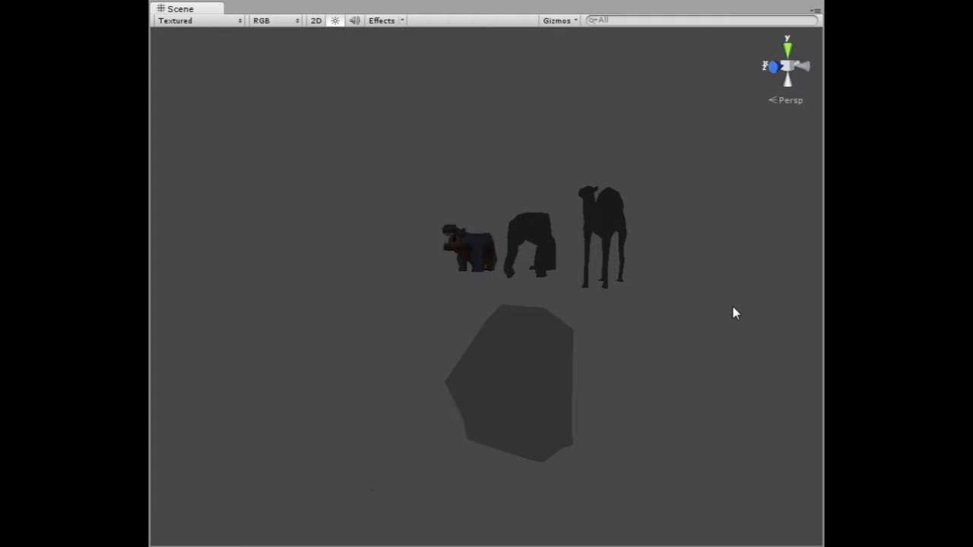
mouse_move(733, 319)
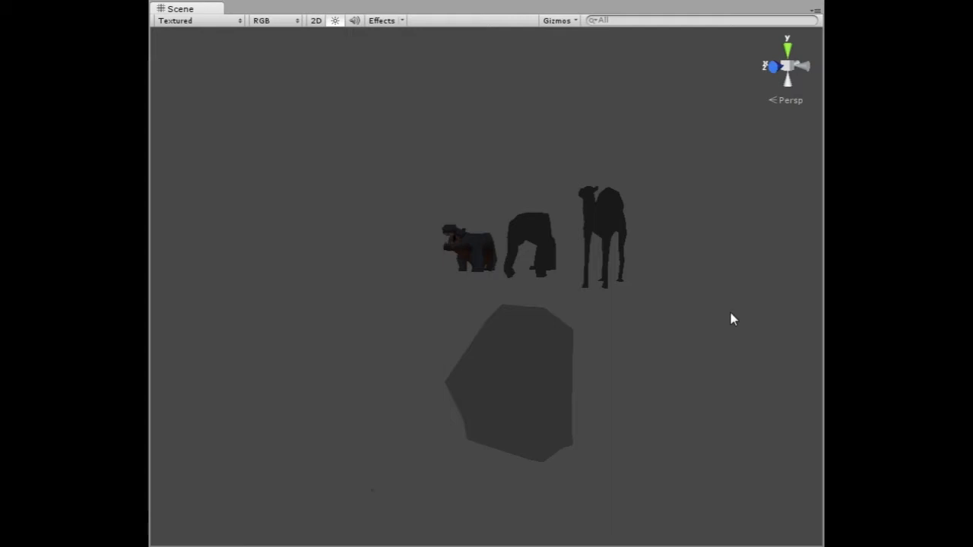
mouse_move(730, 325)
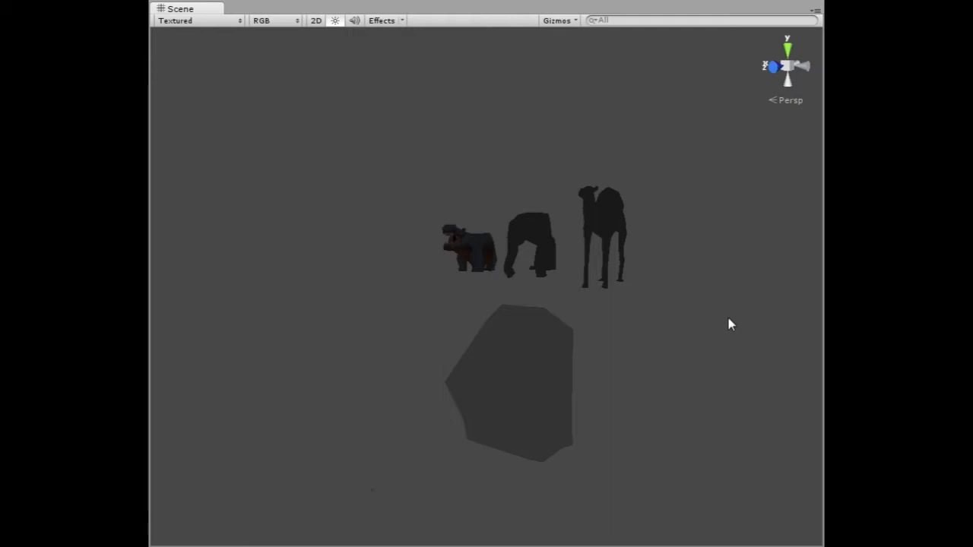
mouse_move(720, 353)
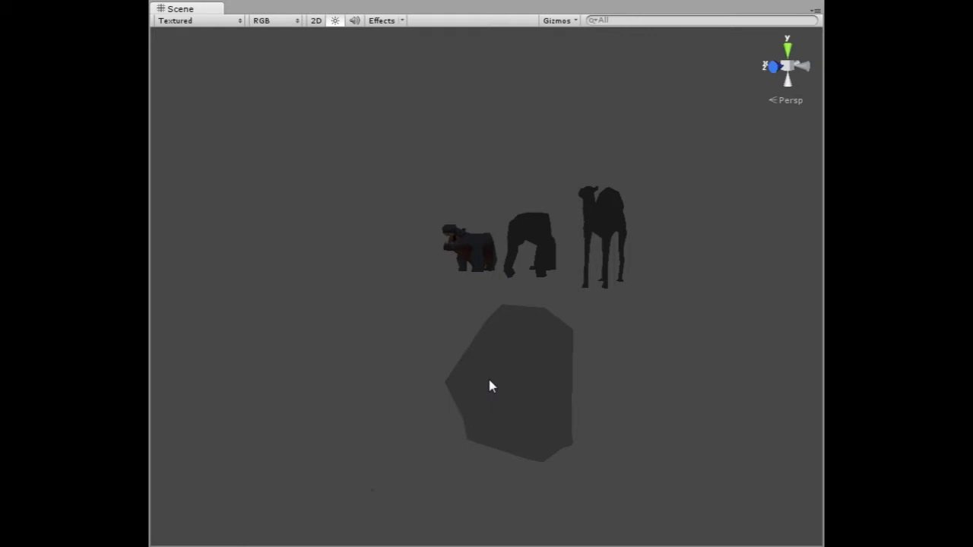
Bring the polar bear rig scene into Maya's perspective viewport with its joint skeleton visible
click(489, 387)
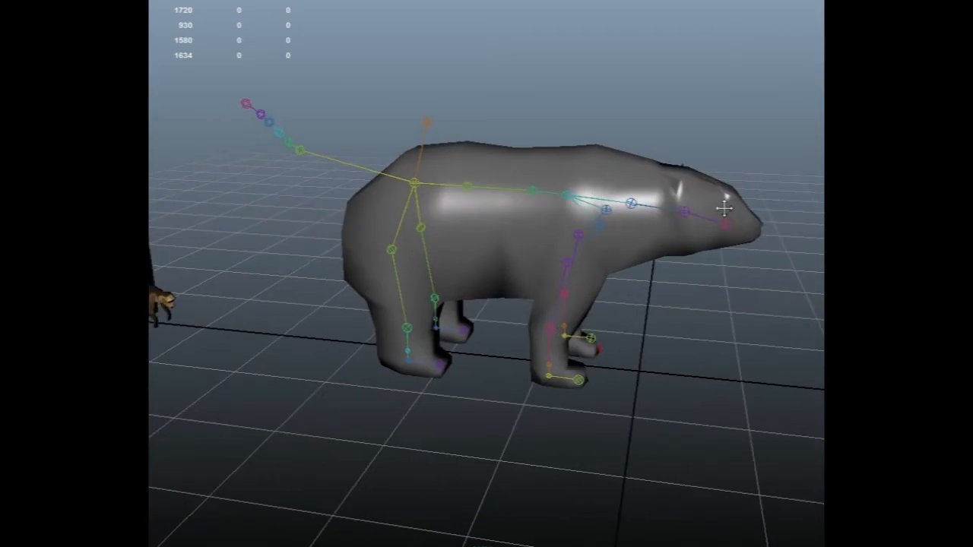
drag(718, 207, 505, 201)
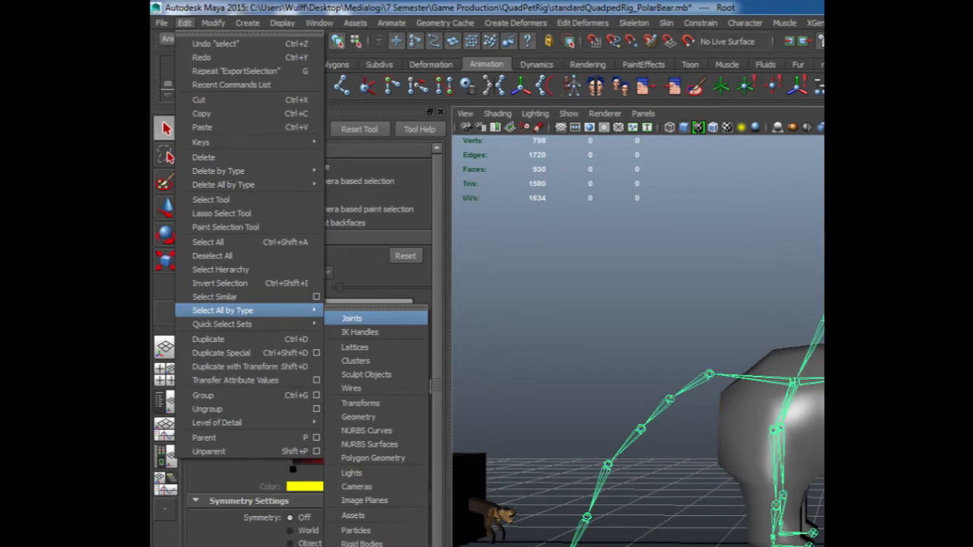
Select all joints and show their Segment Scale Compensate values, filtered by 'seg', in the Attribute Spread Sheet
click(350, 317)
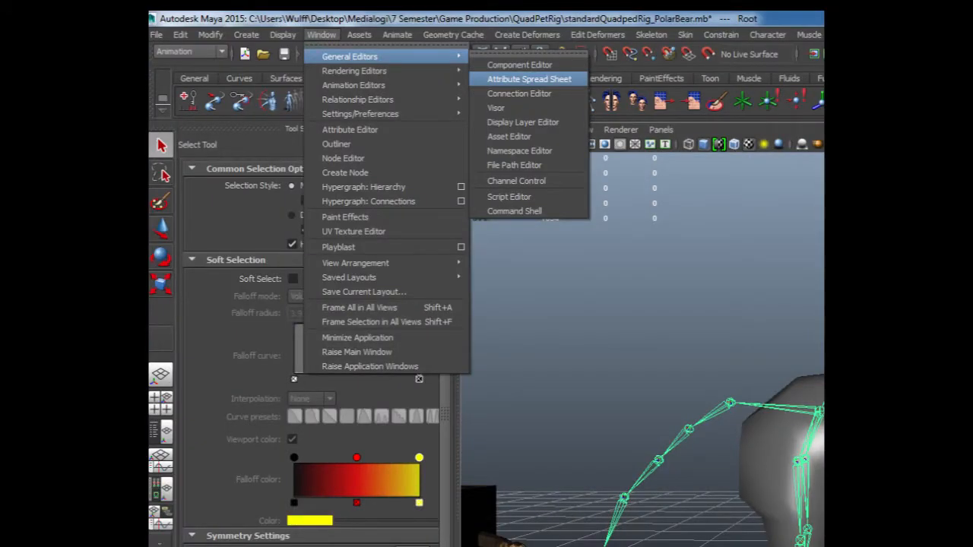
click(523, 80)
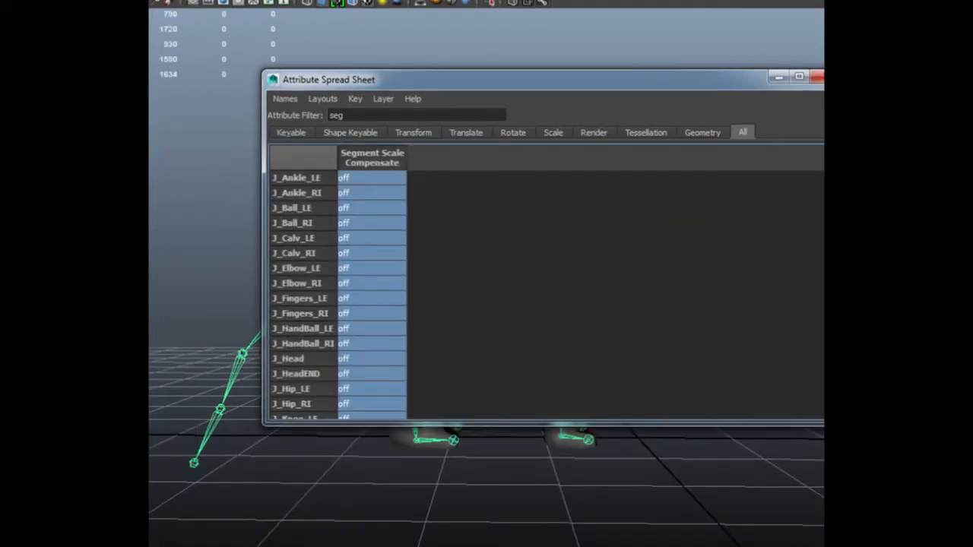
Close the Attribute Spread Sheet, leaving the bear and its colored skeleton in the viewport
click(817, 76)
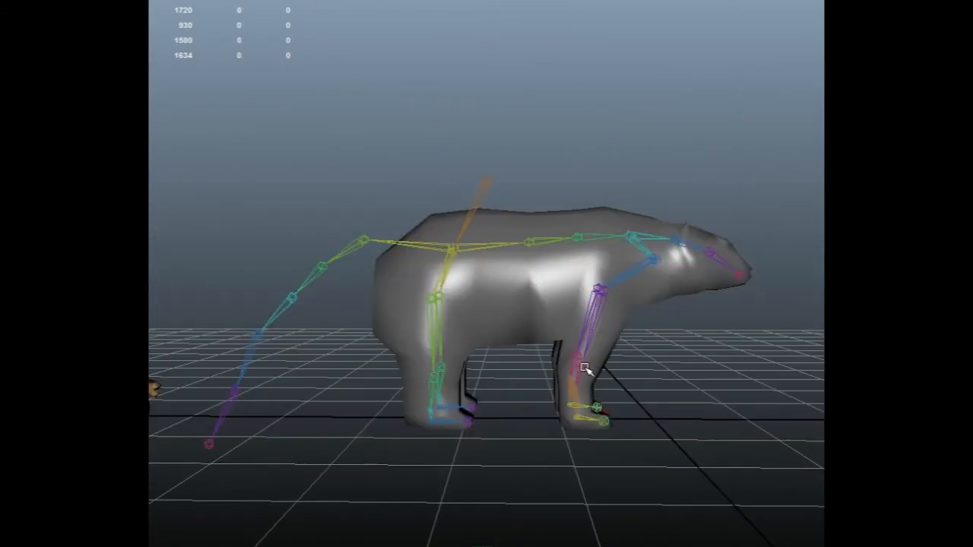
click(581, 365)
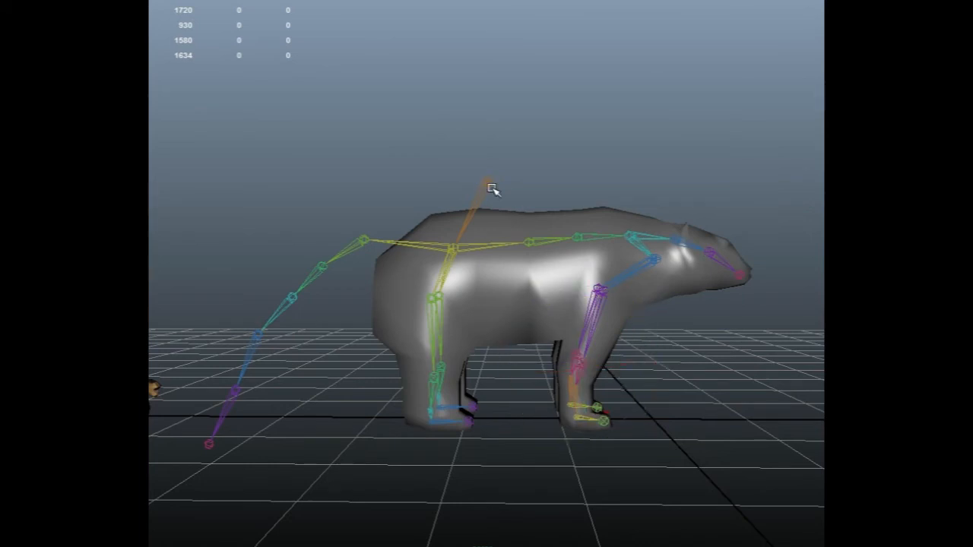
click(485, 180)
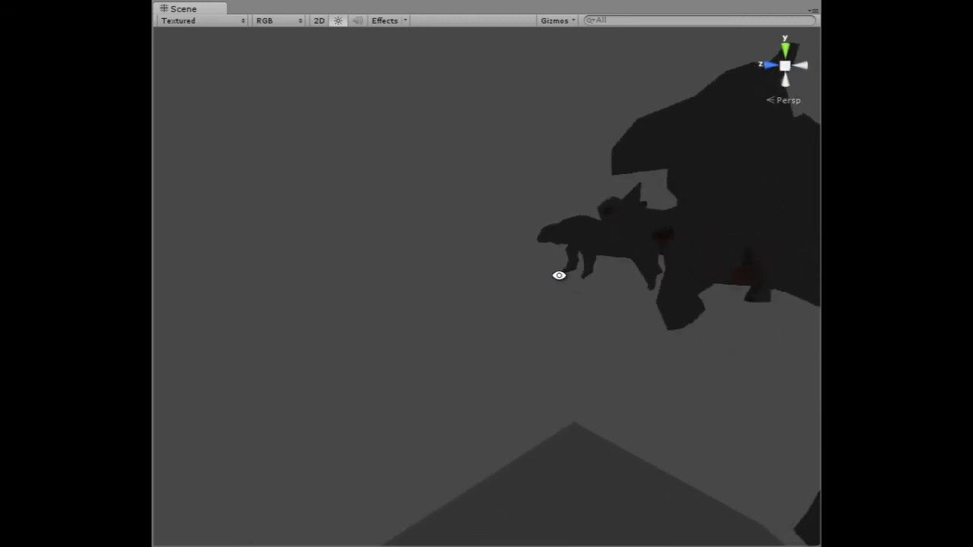
drag(560, 275, 628, 292)
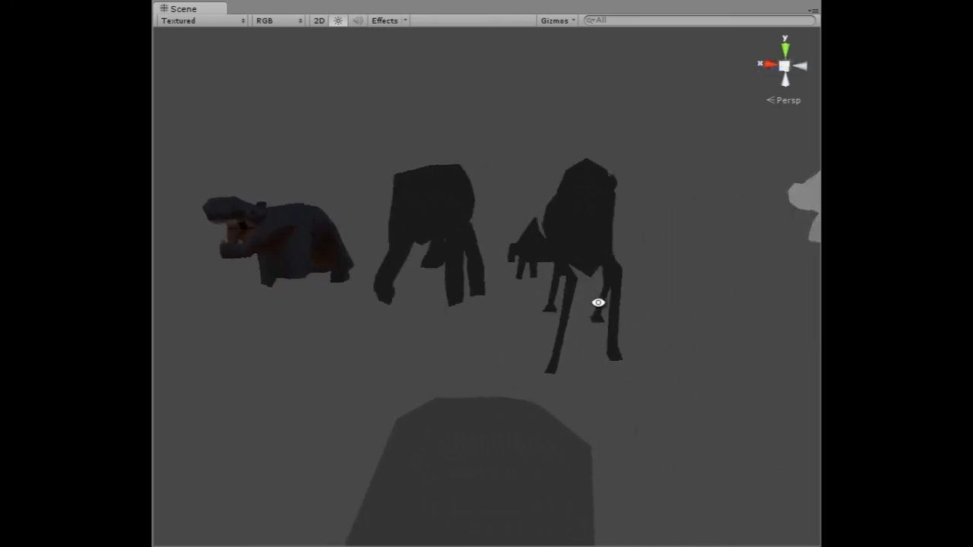
drag(599, 301, 438, 266)
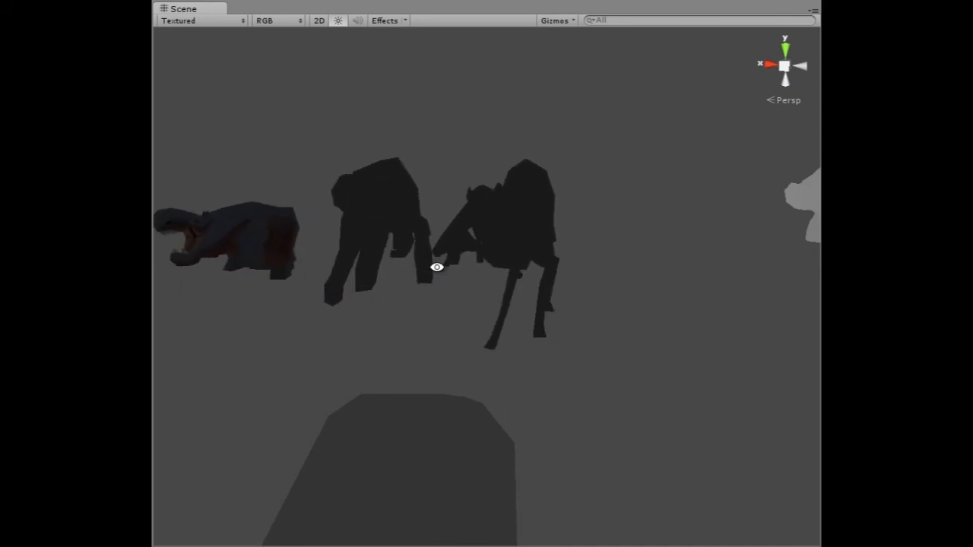